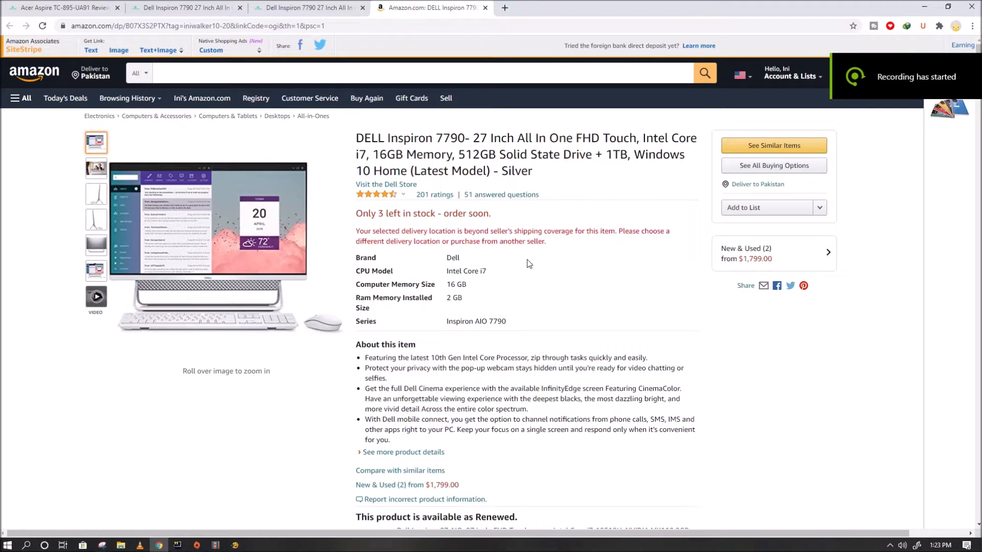
# Highlight the opening words of the Dell Inspiron 7790 27-inch all-in-one title.
pyautogui.moveTo(355, 138); pyautogui.dragTo(557, 138)
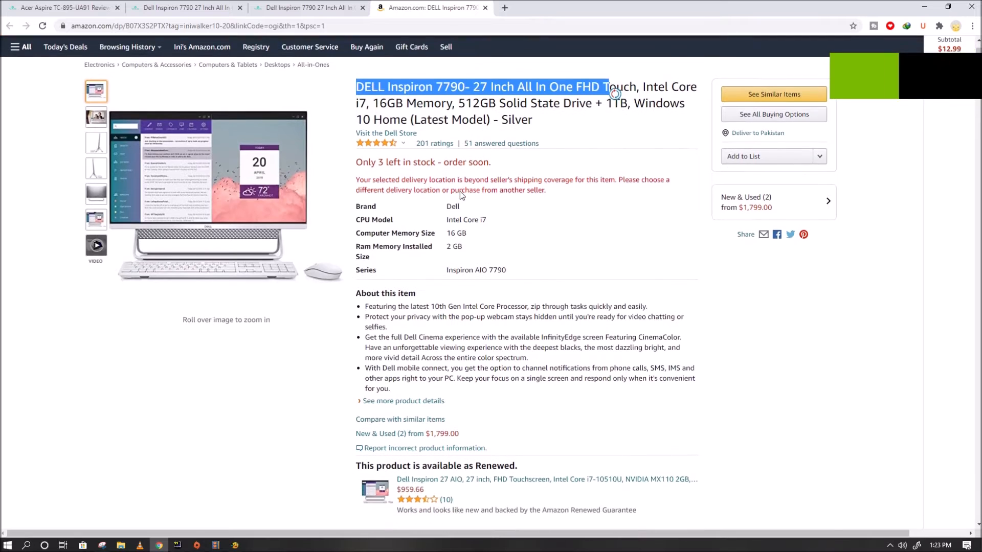
# Read through 'From the manufacturer', selecting the Nvidia MX110 2GB GDDR5 graphics mention.
pyautogui.scroll(-3)
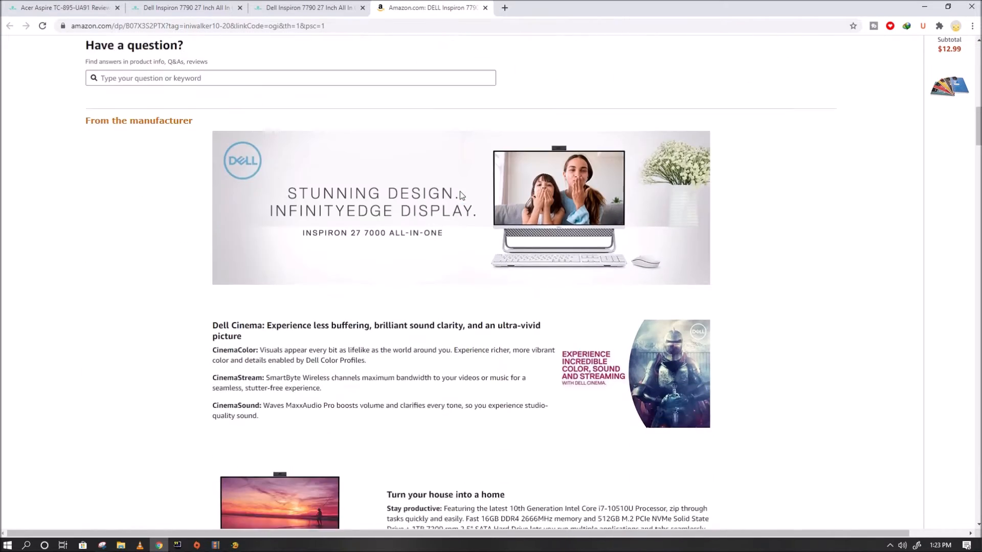
pyautogui.scroll(-3)
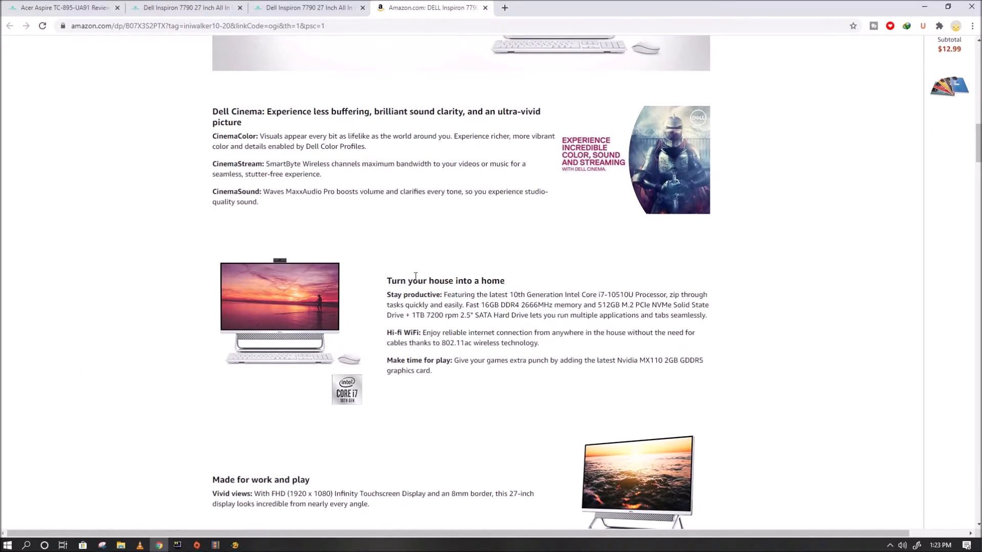
pyautogui.scroll(-3)
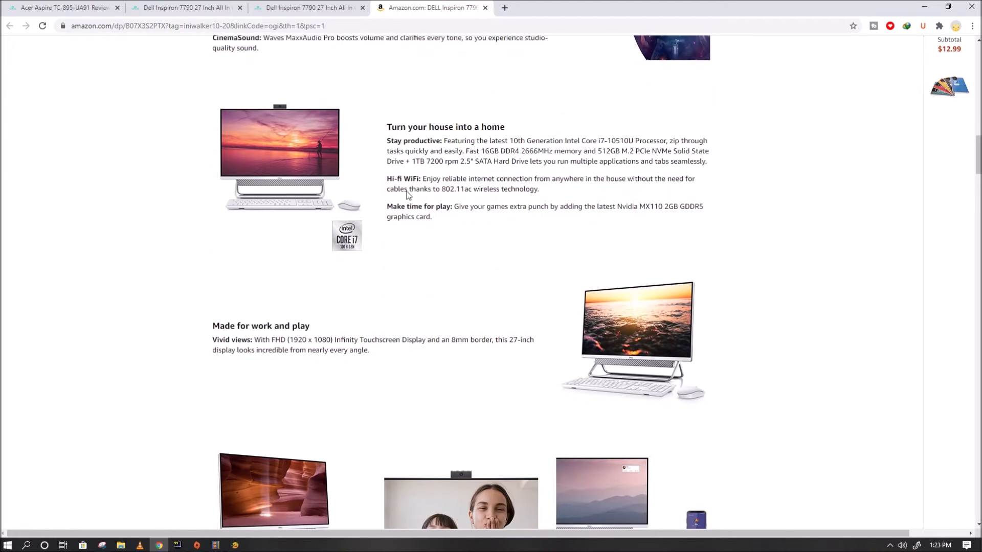
pyautogui.doubleClick(413, 141)
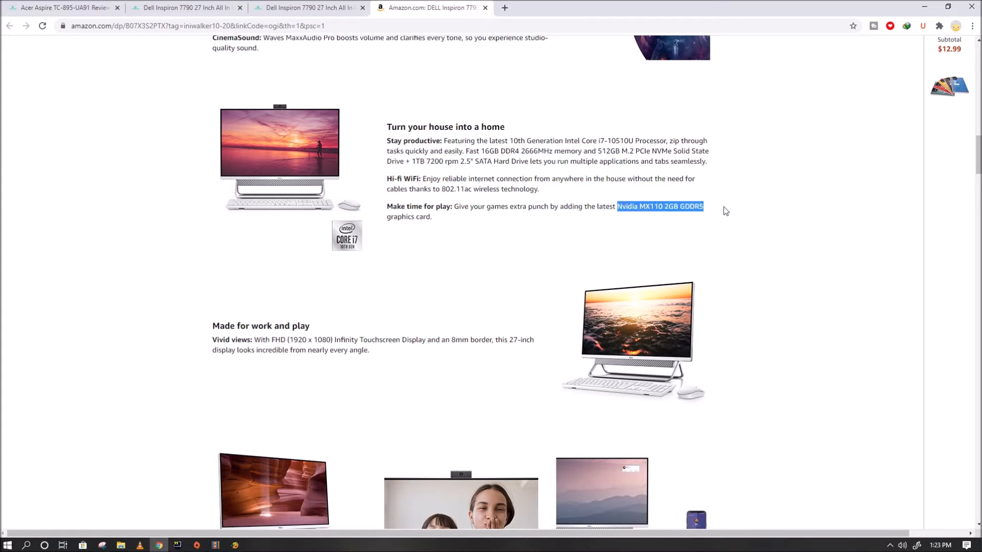
pyautogui.scroll(-3)
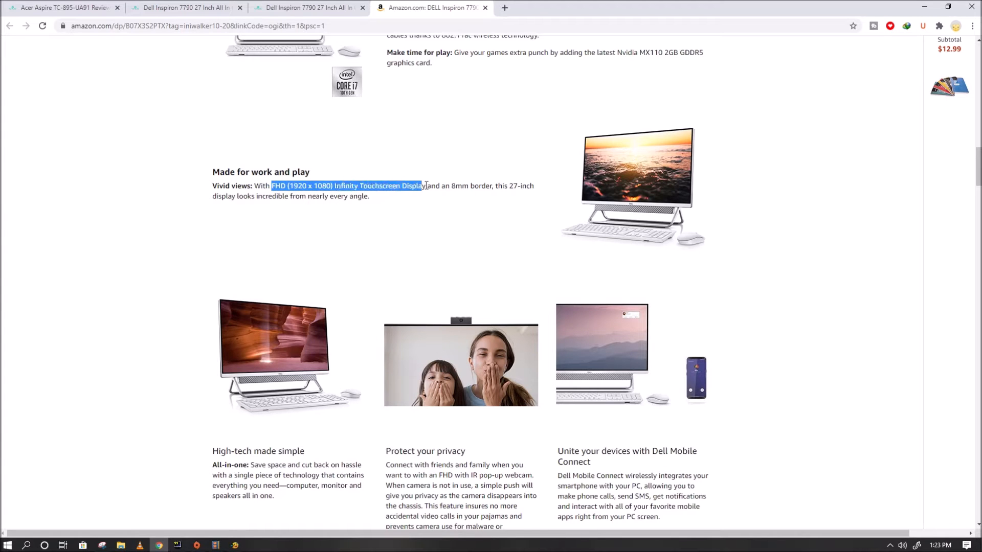
pyautogui.scroll(-3)
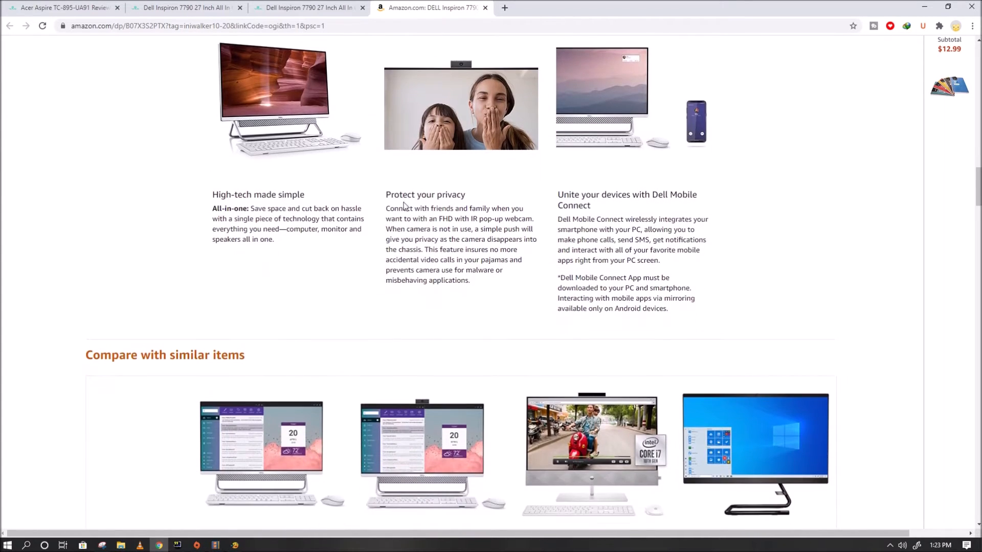
# Scroll to 'Compare with similar items', noting the Dell's 4.4-star rating from 201 reviews.
pyautogui.scroll(-3)
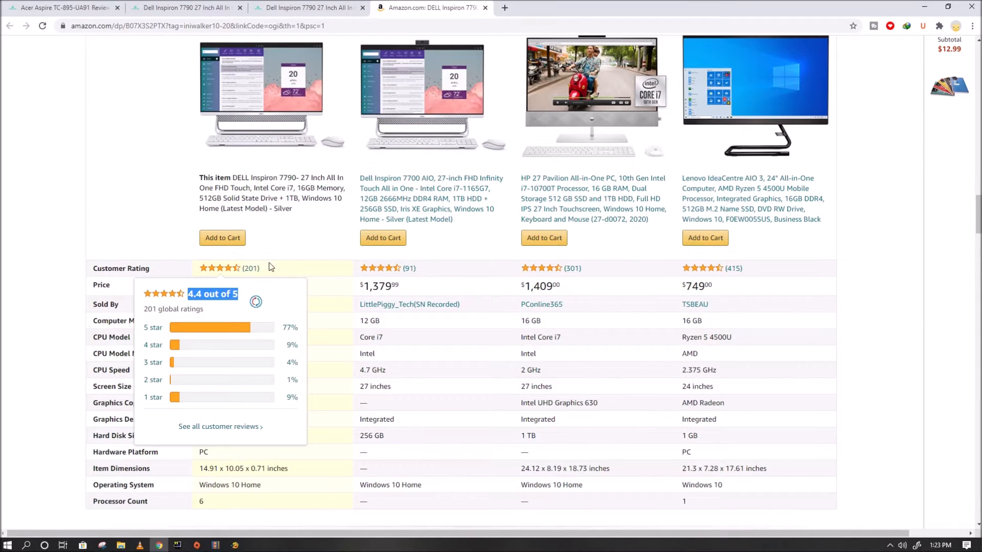
pyautogui.scroll(-3)
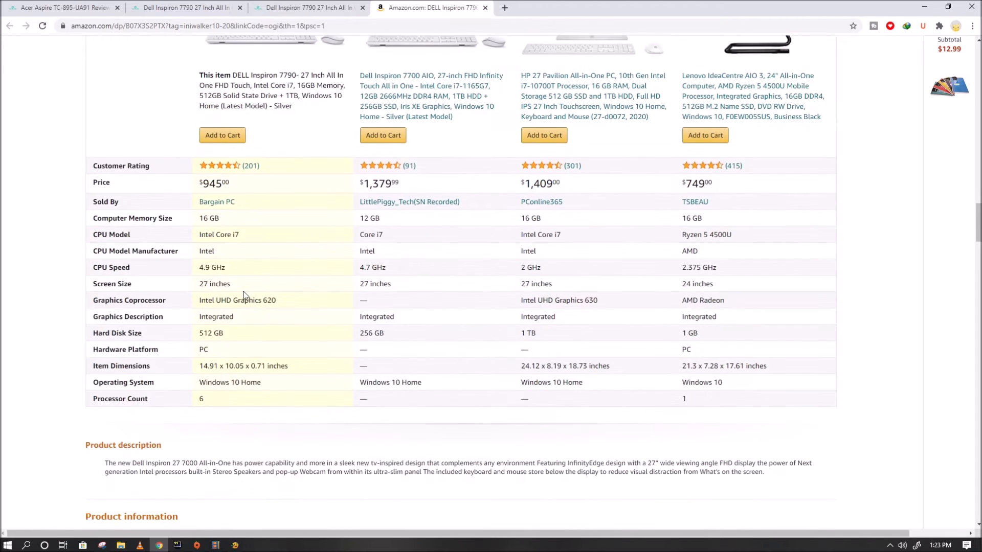
# Scroll past Videos and Customer reviews down to 'Top reviews from other countries'.
pyautogui.scroll(-3)
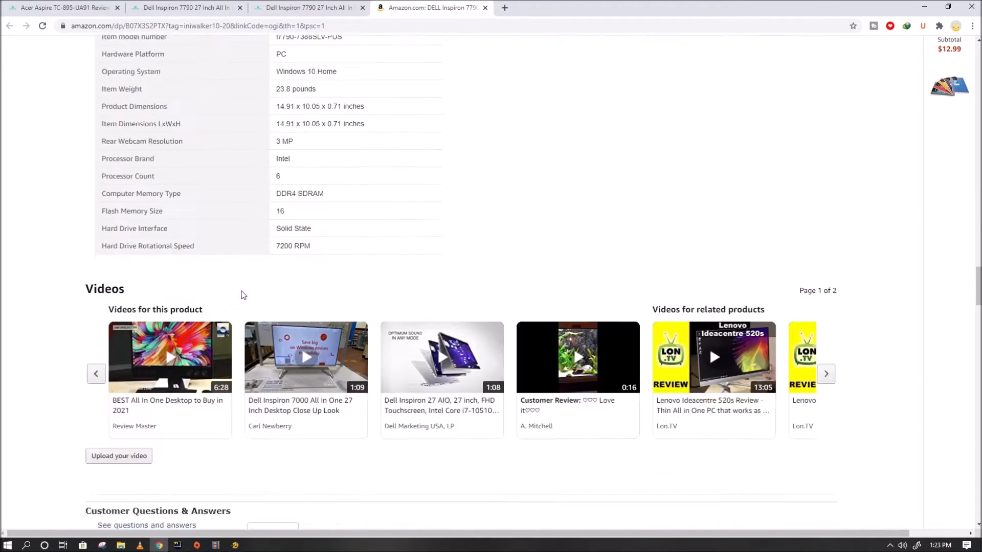
pyautogui.scroll(-3)
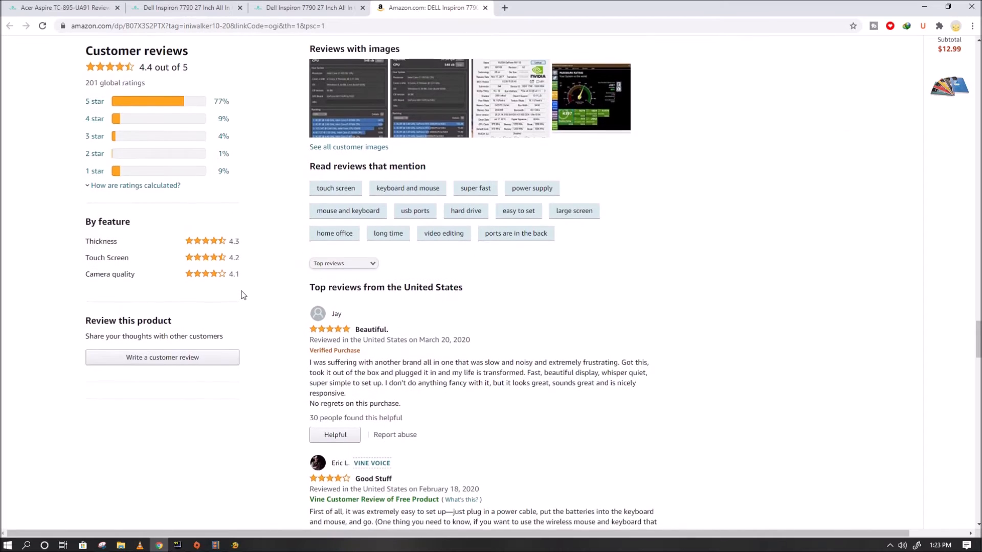
pyautogui.scroll(-3)
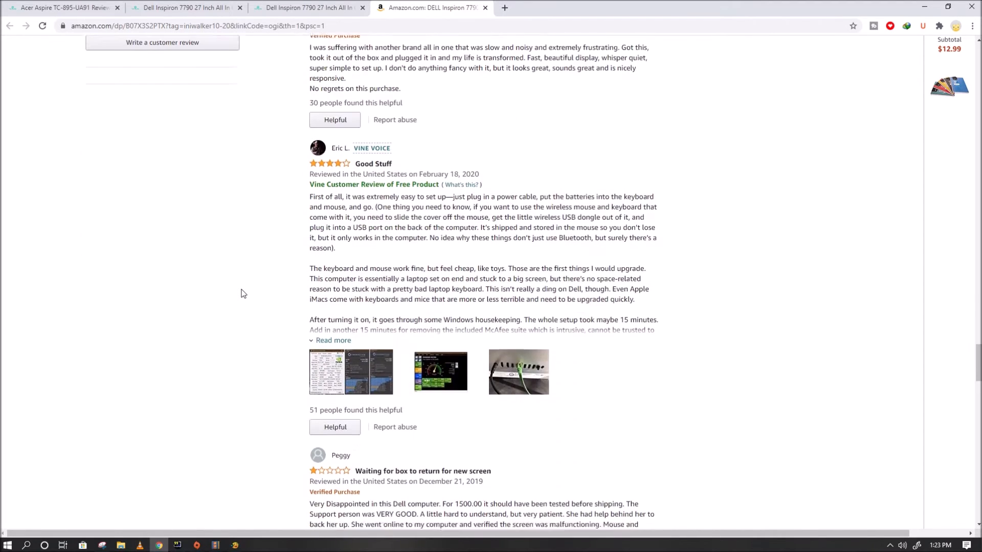
pyautogui.scroll(-3)
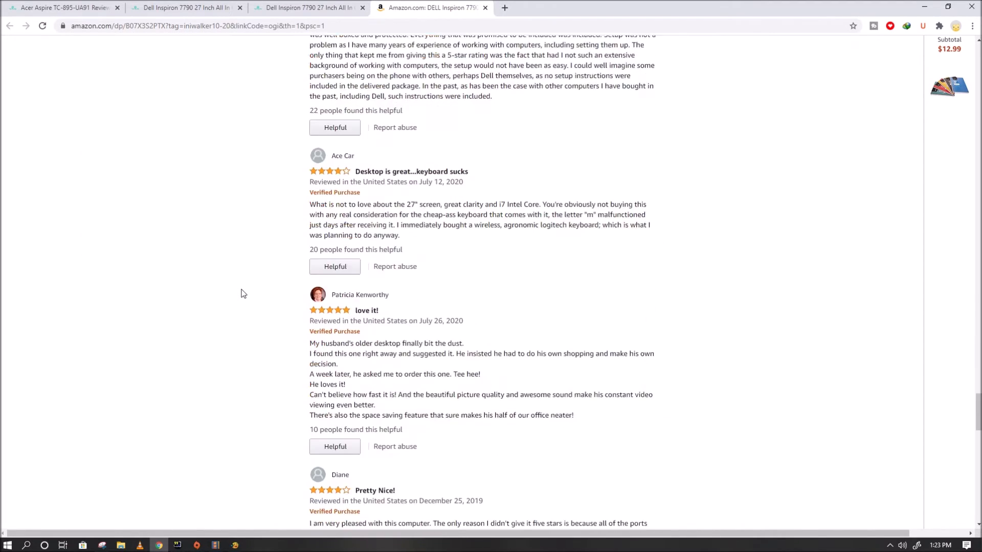
pyautogui.scroll(-3)
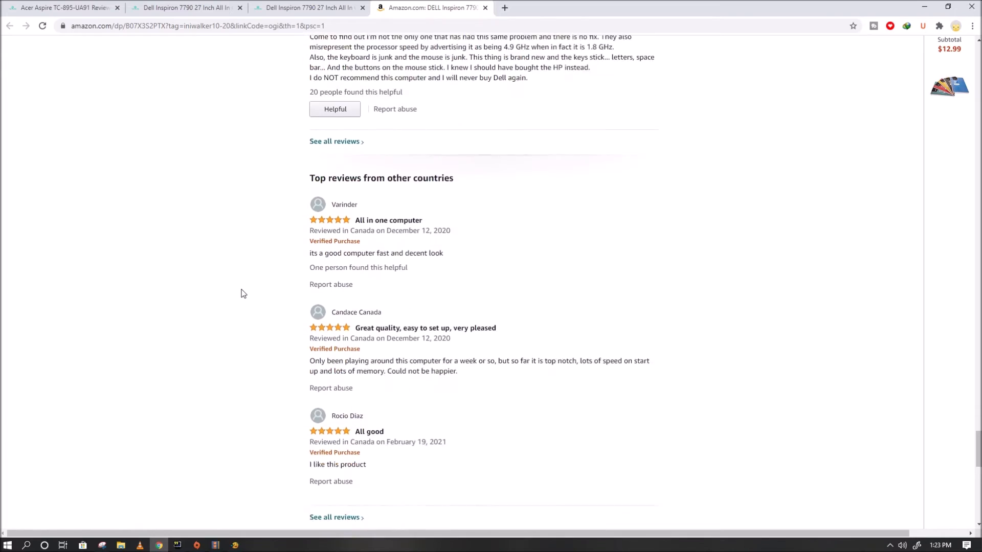
# Scroll back through Other Technical Details toward the About this item overview.
pyautogui.scroll(-3)
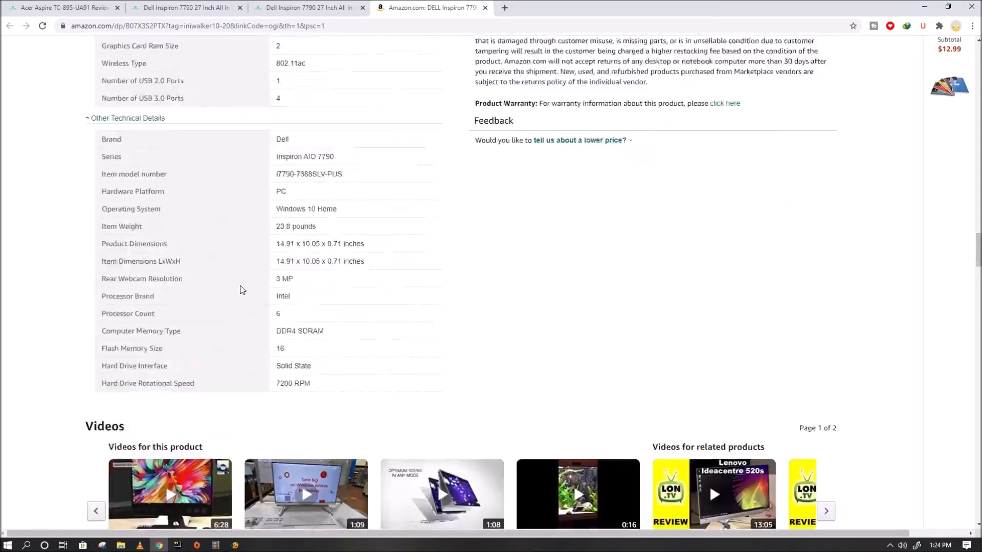
pyautogui.scroll(3)
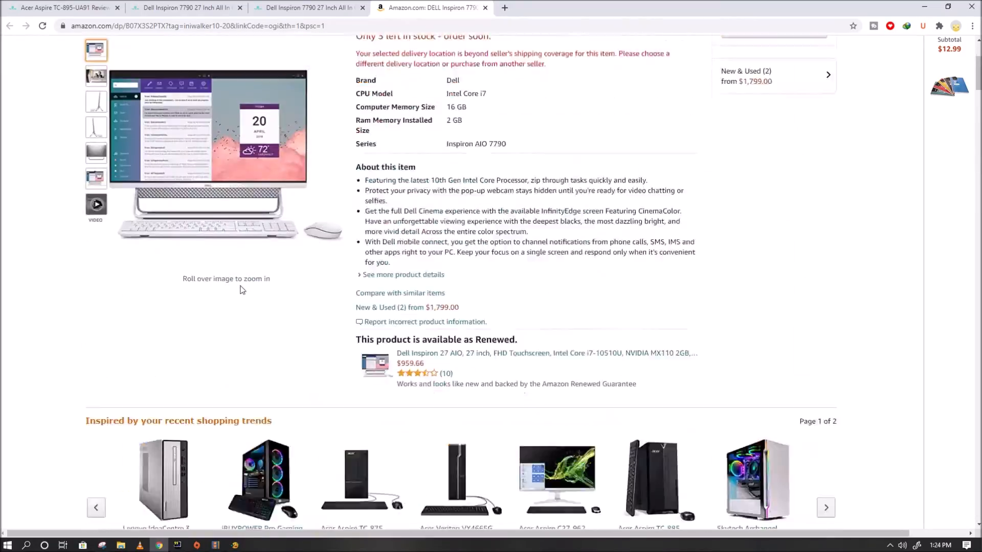